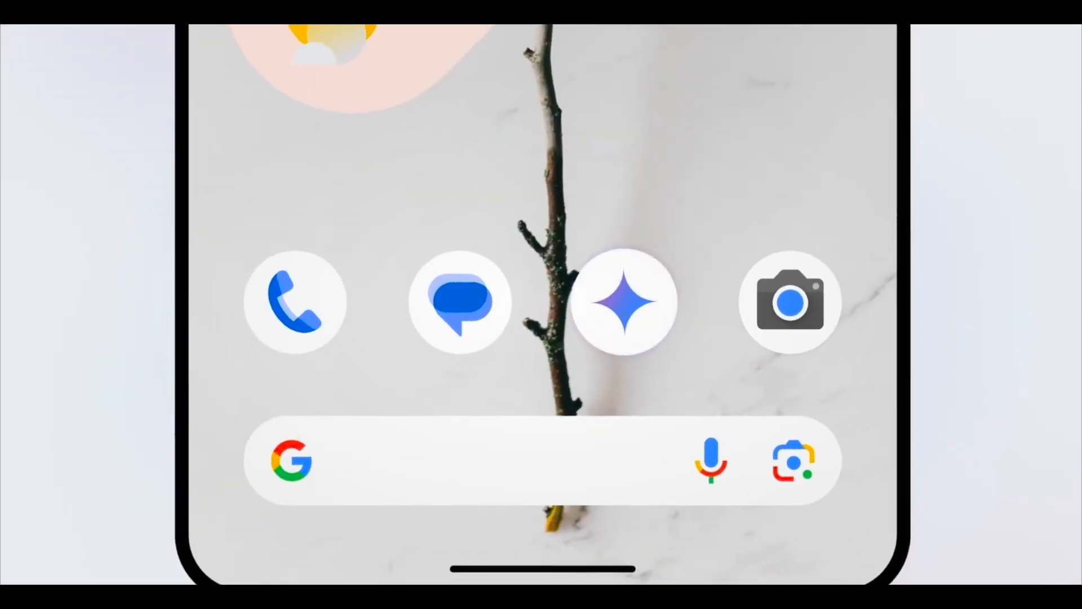
# Enter the image request 'board for a home decor blogger' in Bing Chat's prompt box.
pyautogui.click(623, 302)
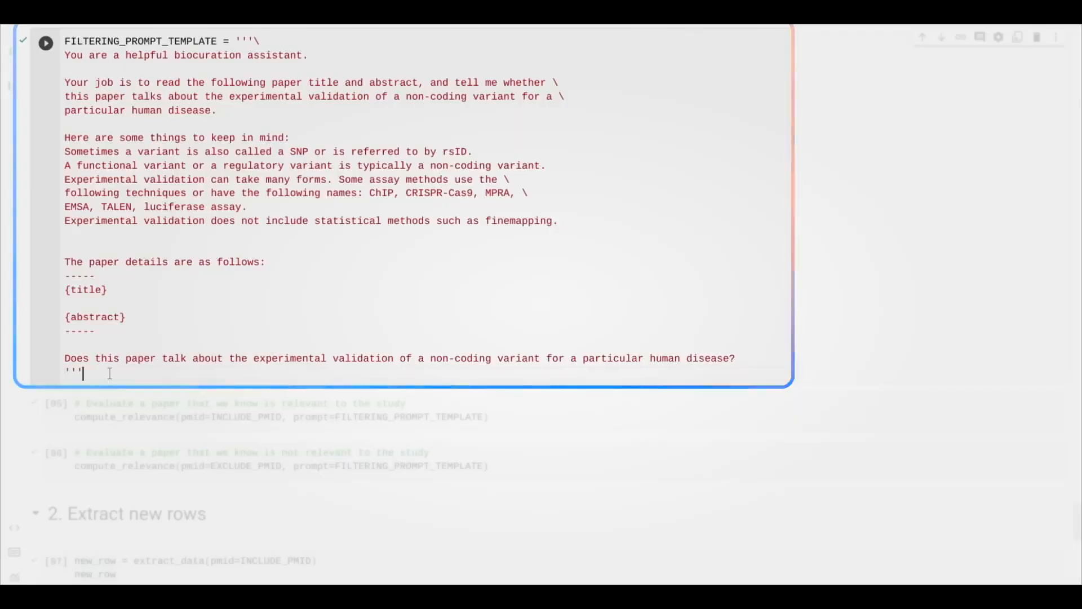
pyautogui.scroll(-3)
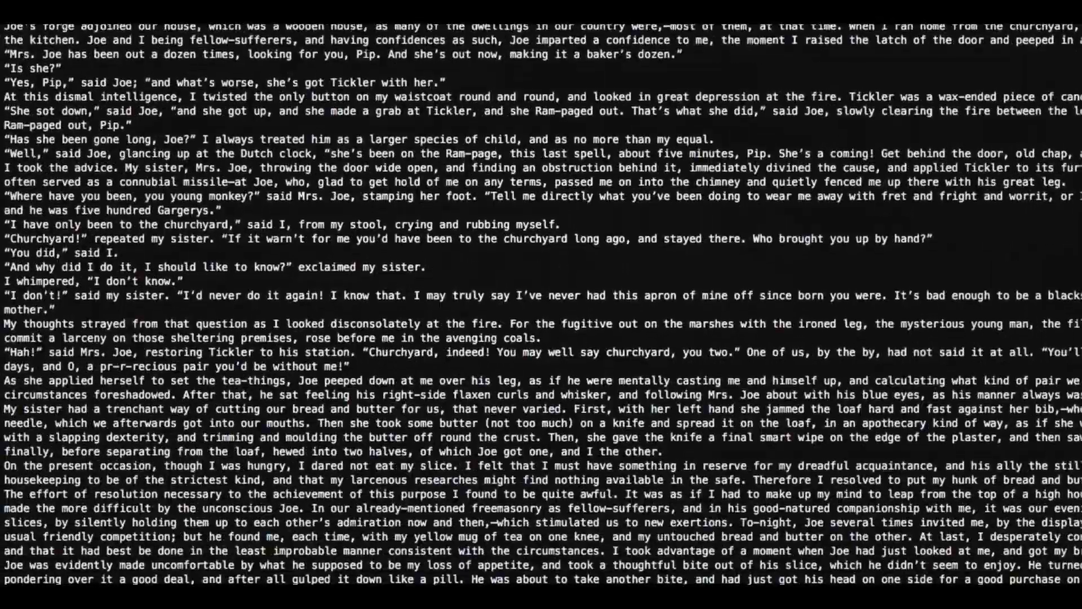
pyautogui.scroll(-3)
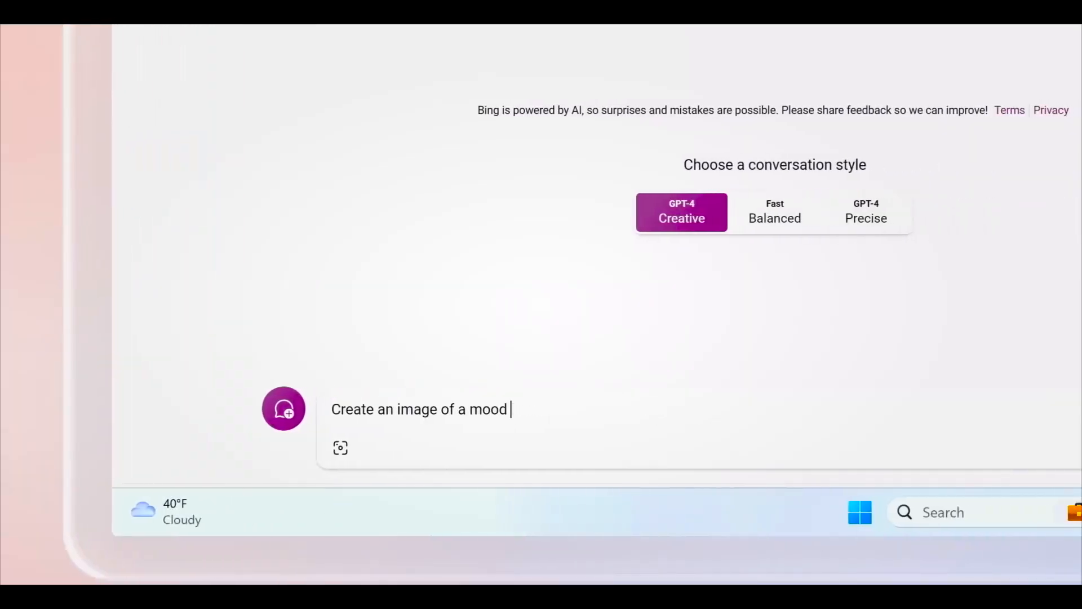
pyautogui.write('board for a home decor blogger')
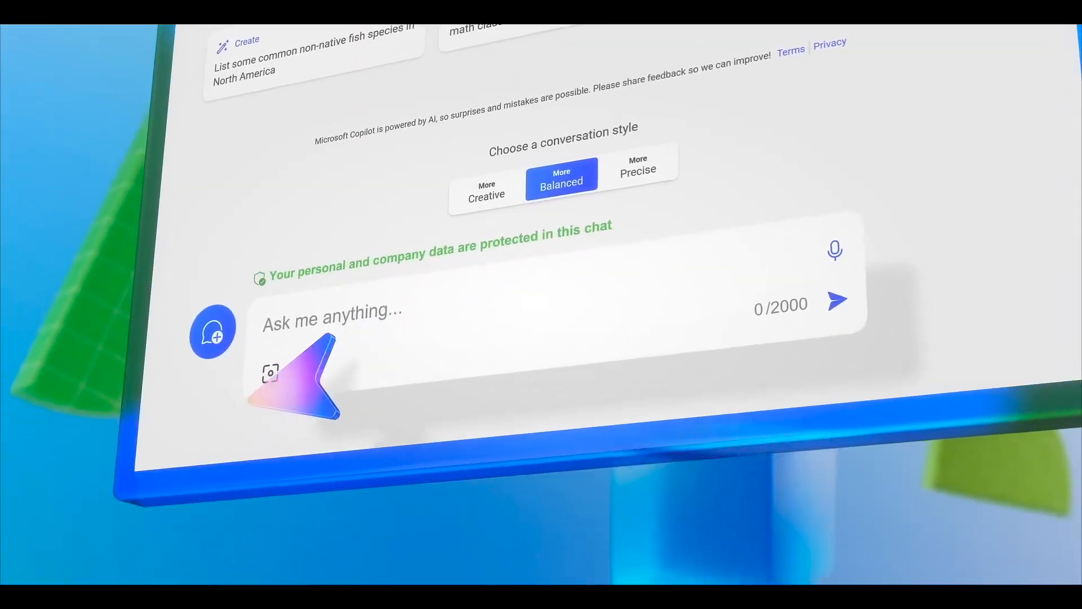
# Begin a new Copilot prompt with the text 'Help me'.
pyautogui.write('Help me')
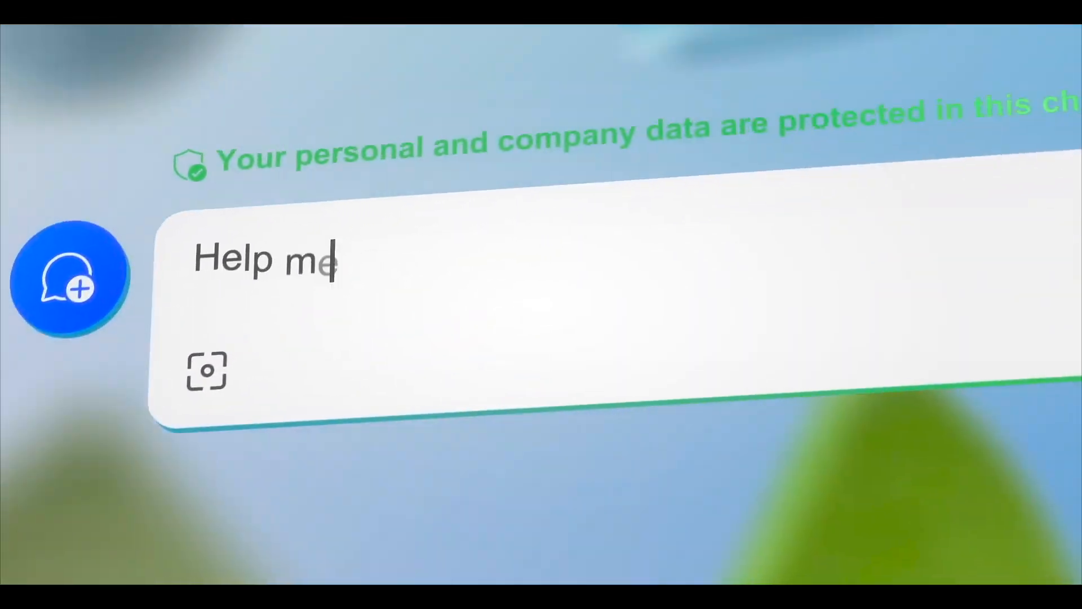